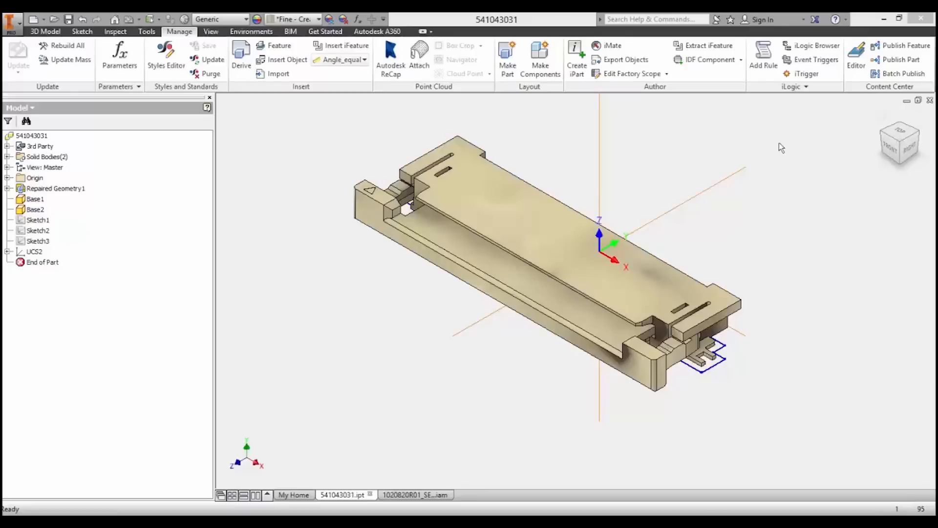
Set the connector up as an electrical IDF component at Model Origin and start publishing it
{"action": "left_click", "coordinate": [709, 60]}
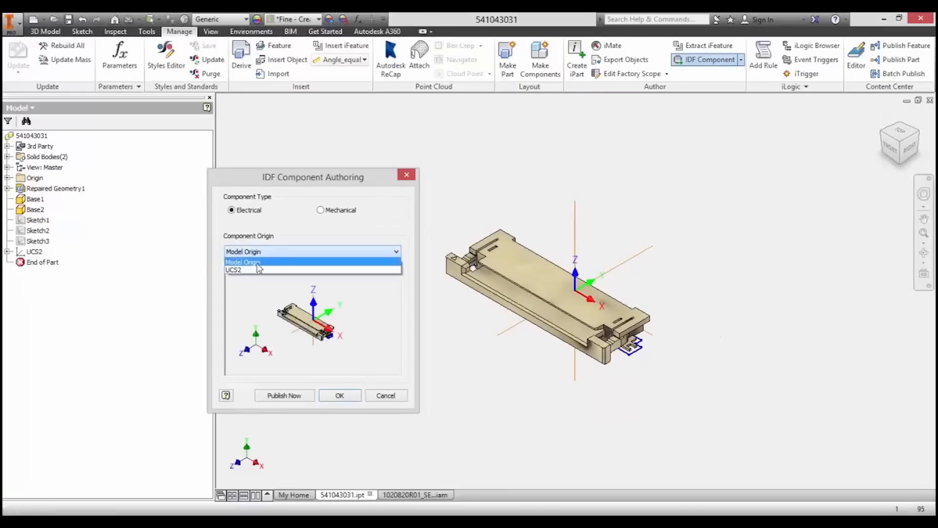
{"action": "left_click", "coordinate": [283, 395]}
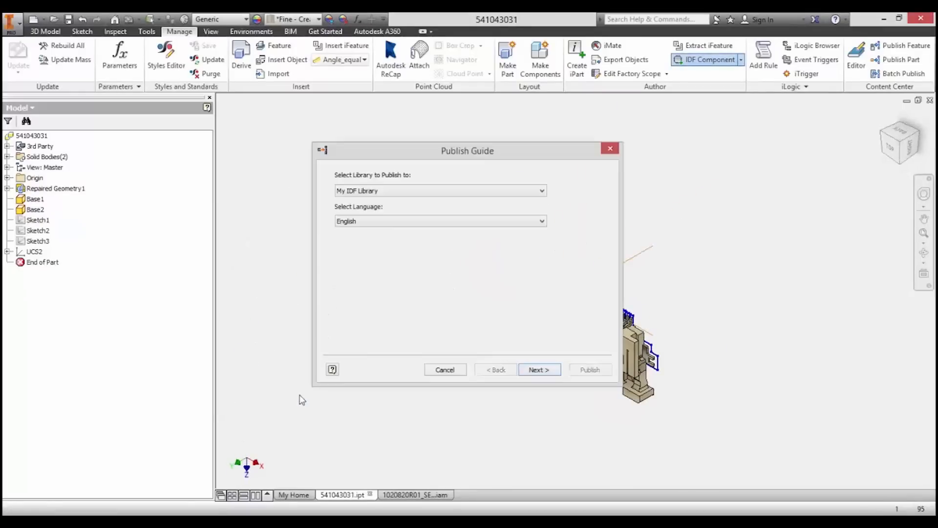
Accept My IDF Library, English, Part Number key column and family properties, then publish MOLEX_54104-3031
{"action": "left_click", "coordinate": [537, 369]}
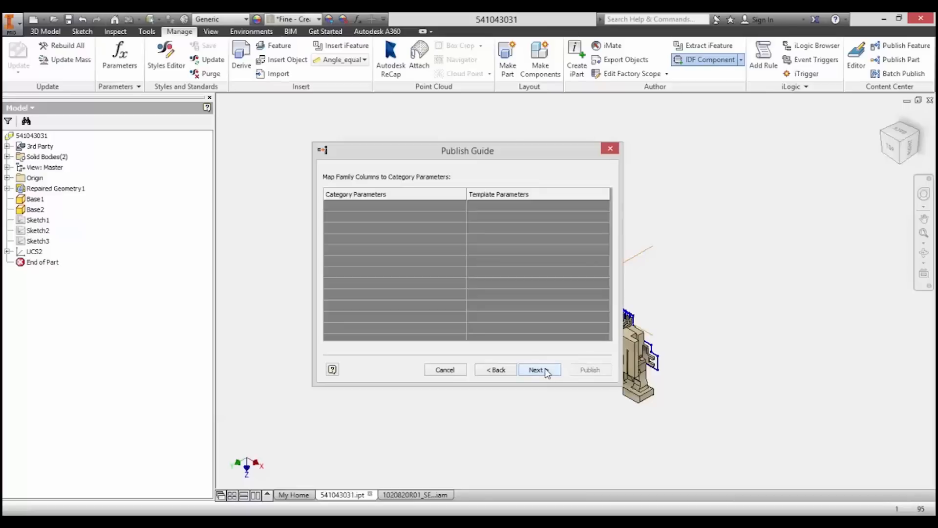
{"action": "left_click", "coordinate": [536, 370]}
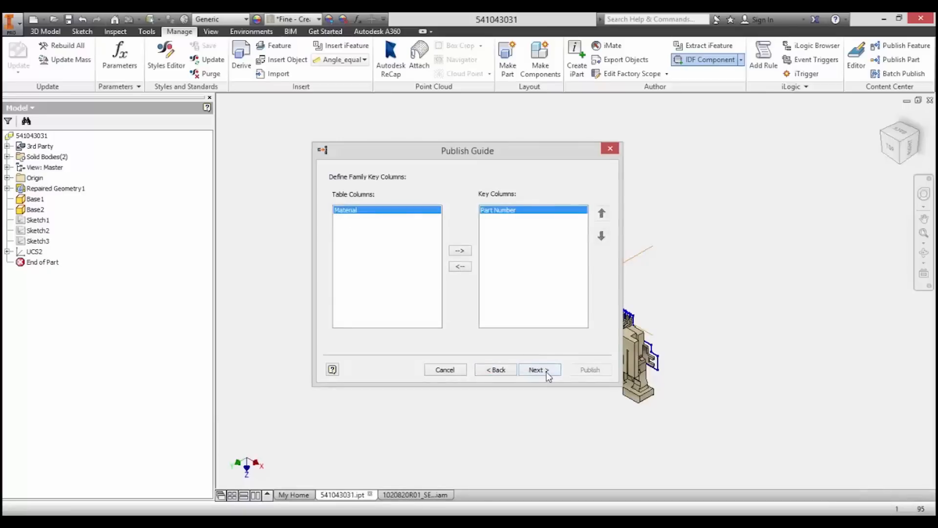
{"action": "left_click", "coordinate": [537, 370]}
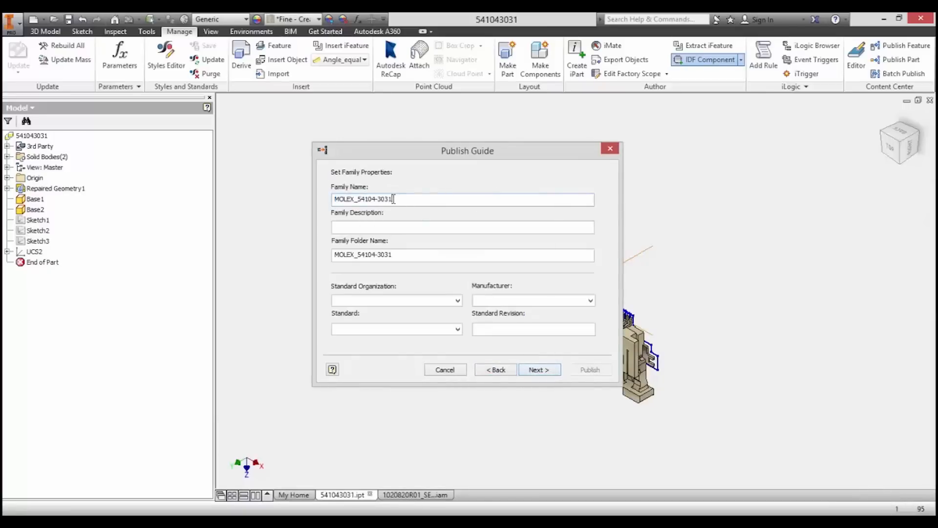
{"action": "left_click", "coordinate": [538, 370]}
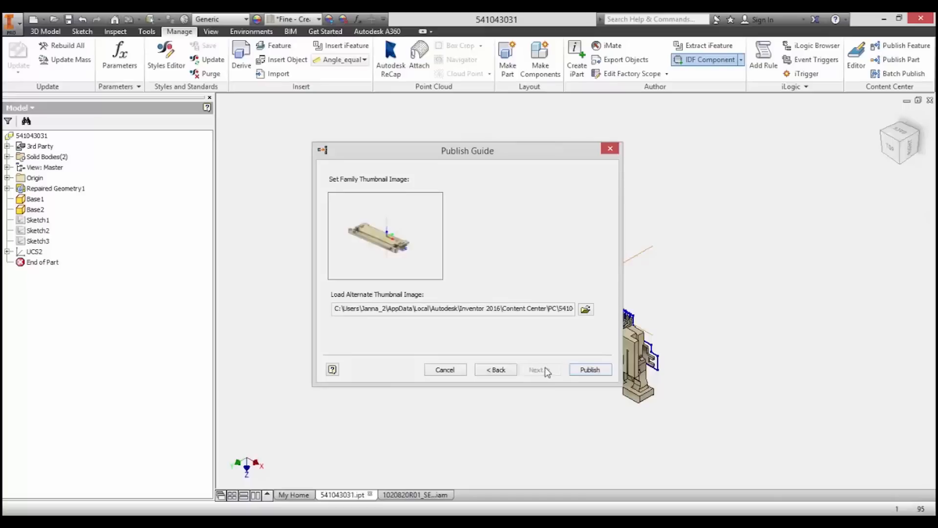
{"action": "left_click", "coordinate": [589, 370]}
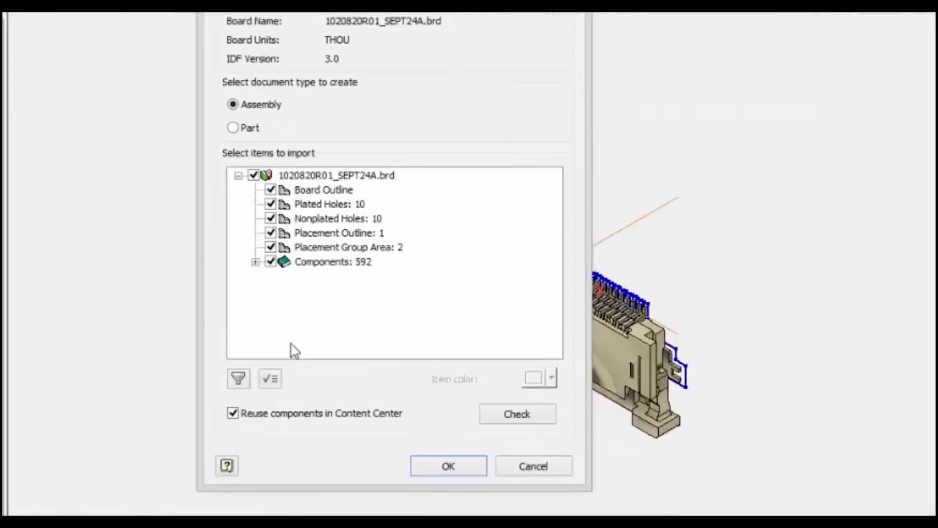
Apply the height filter keeping 338 of 592 components and list those not found in Content Center
{"action": "left_click", "coordinate": [238, 377]}
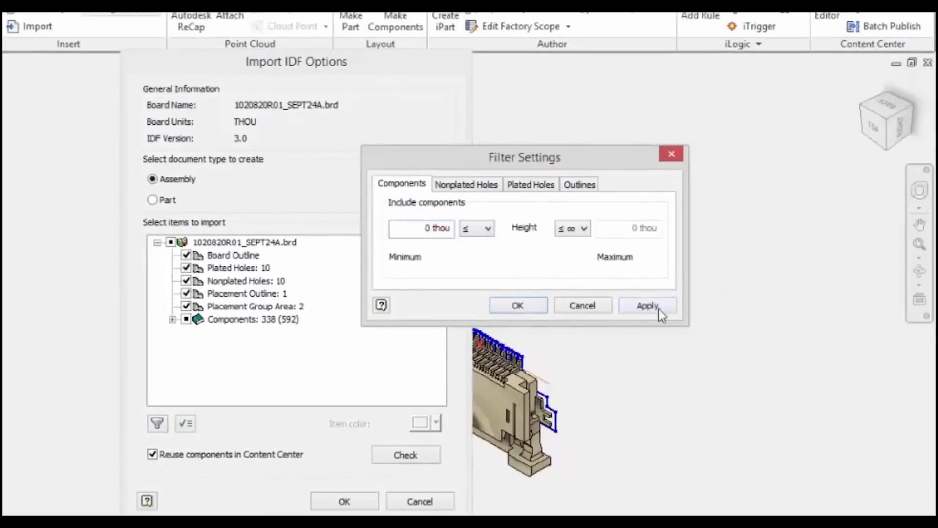
{"action": "left_click", "coordinate": [406, 455]}
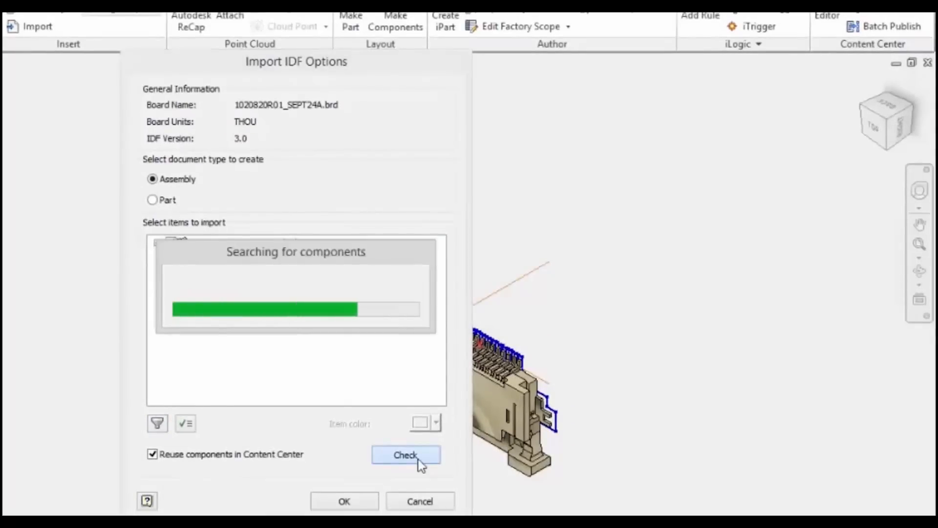
{"action": "left_click", "coordinate": [405, 455]}
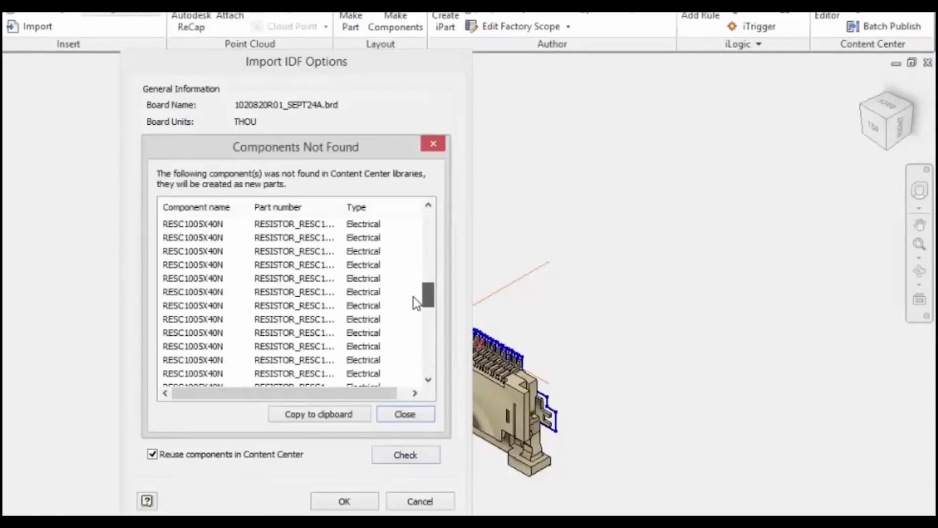